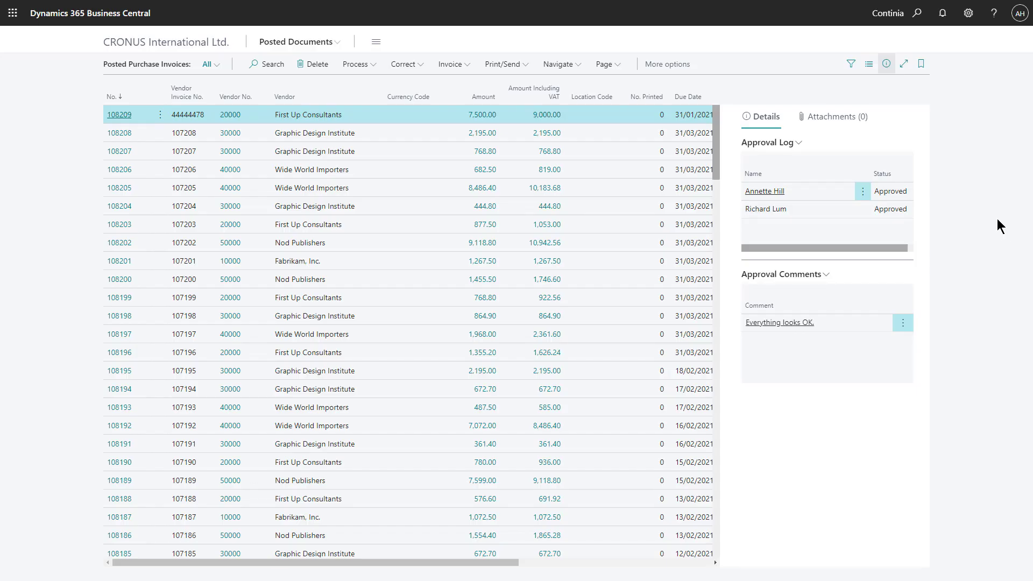
pyautogui.moveTo(121, 118)
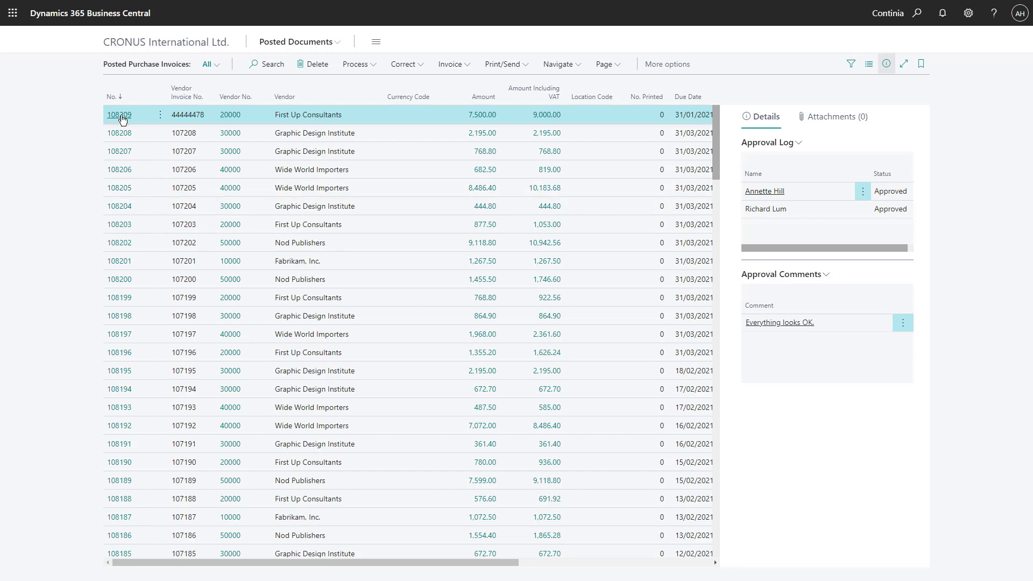
# - Open posted purchase invoice 108209 for First Up Consultants from the list
pyautogui.click(120, 114)
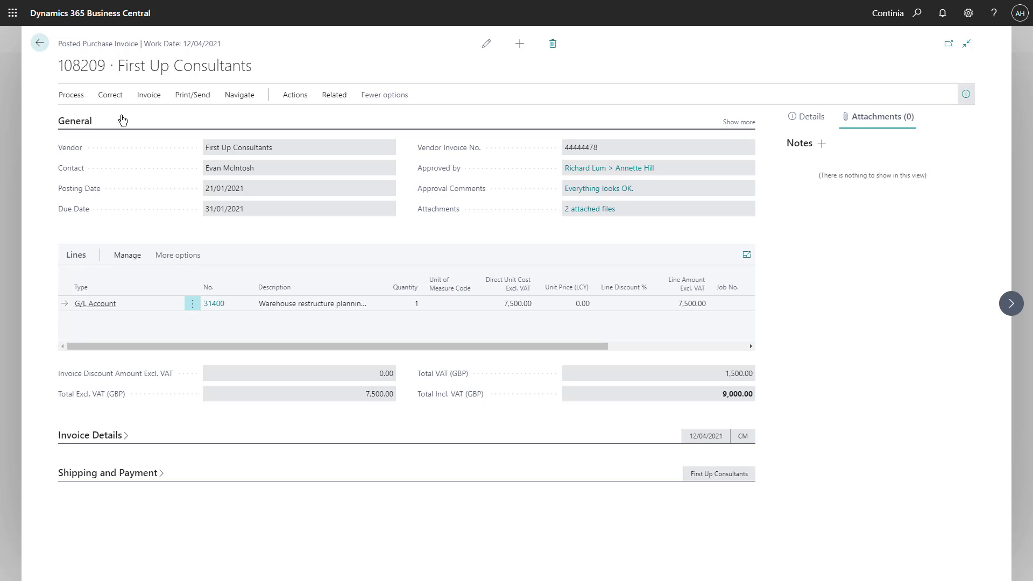
pyautogui.moveTo(598, 188)
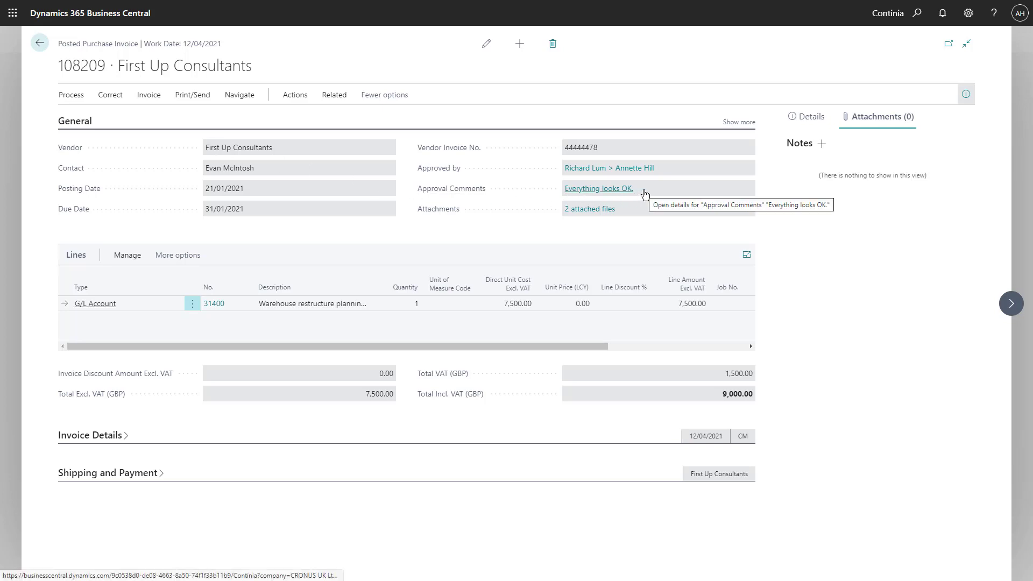
pyautogui.moveTo(588, 209)
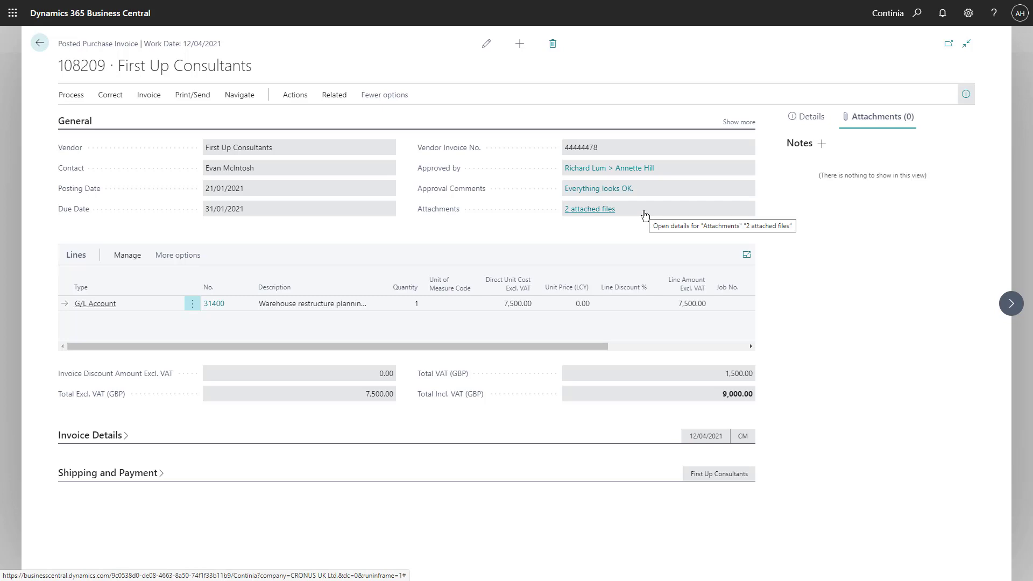
pyautogui.click(589, 209)
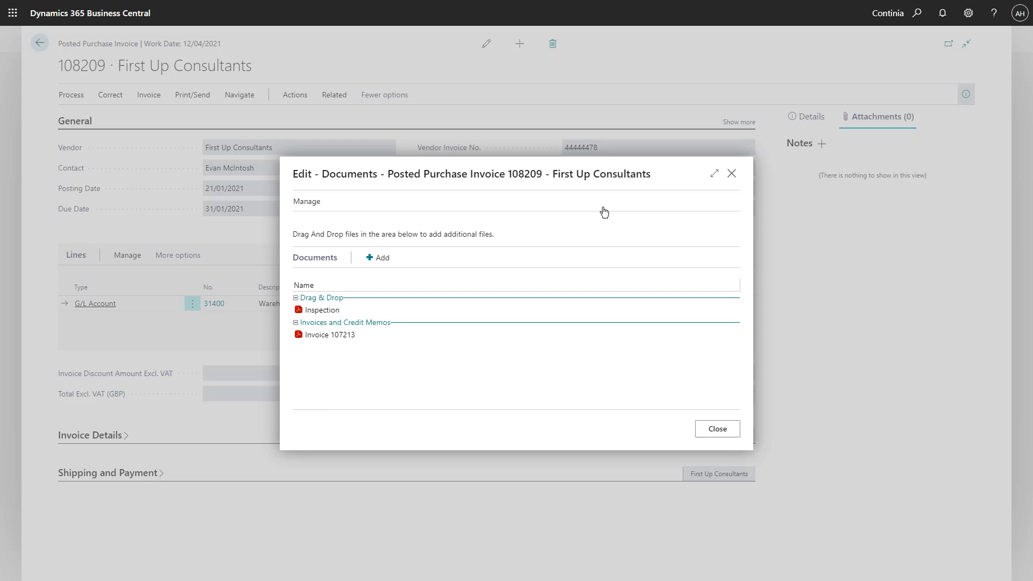
pyautogui.moveTo(600, 219)
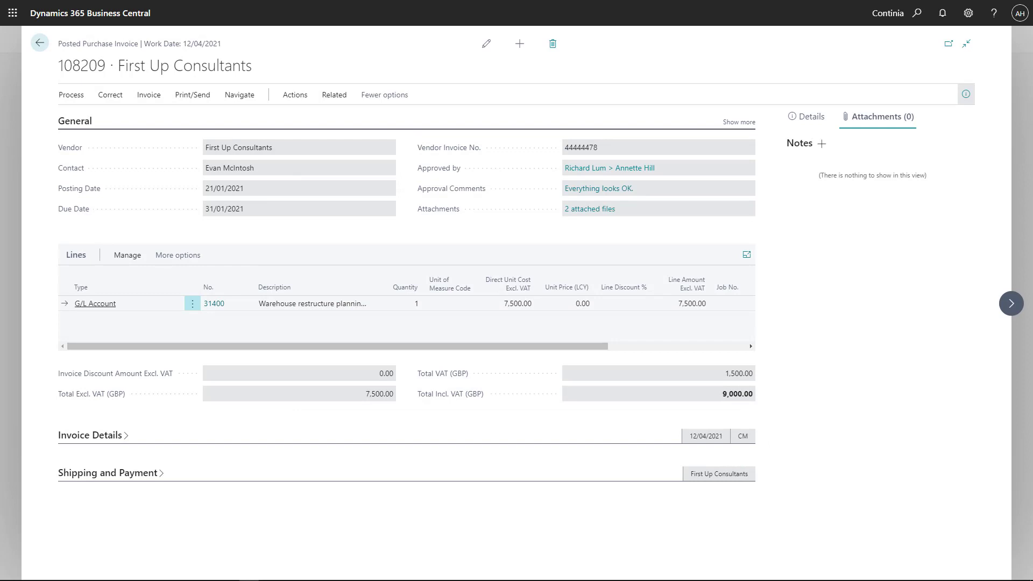
pyautogui.moveTo(571, 273)
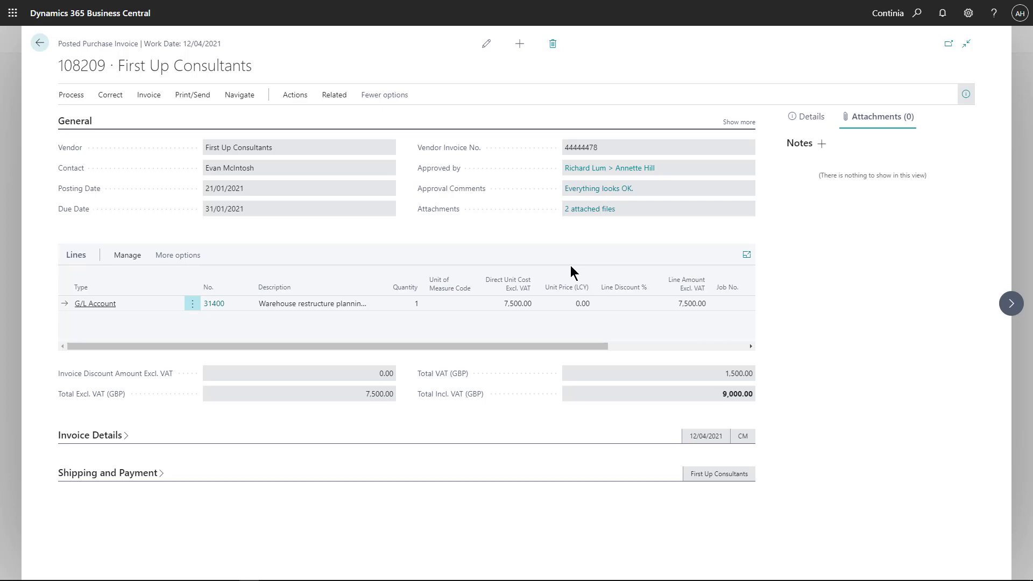
pyautogui.click(148, 95)
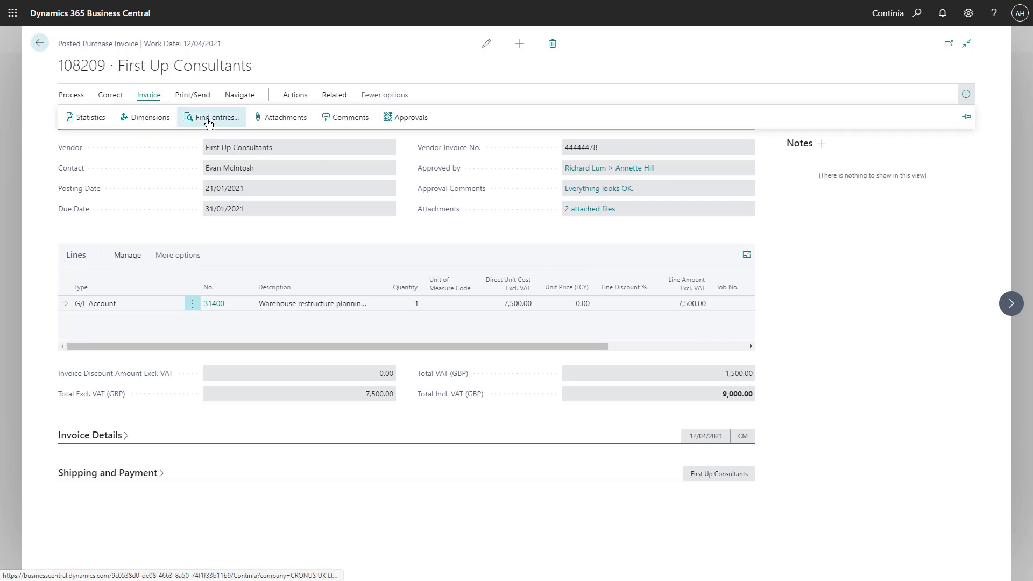
pyautogui.click(212, 116)
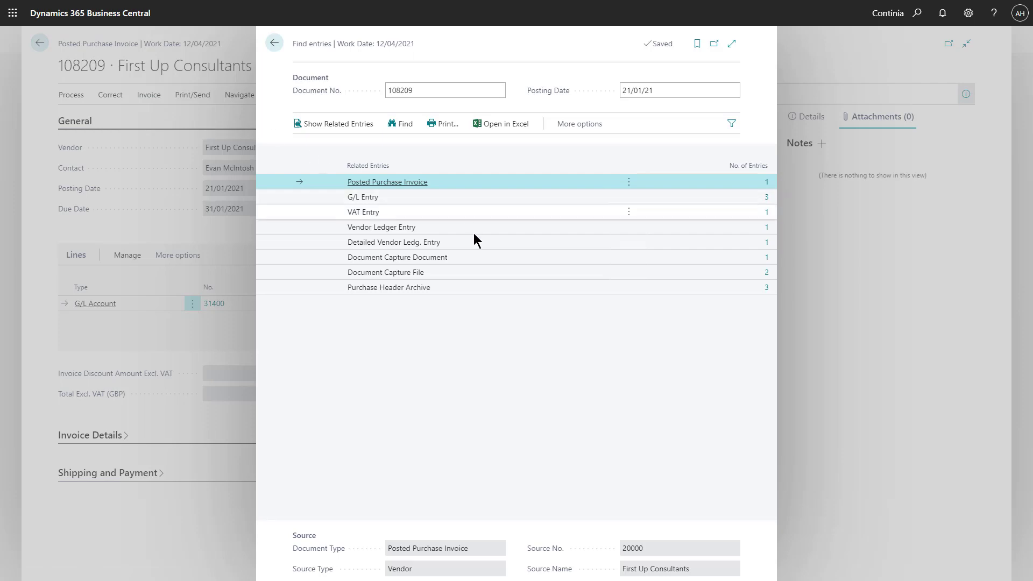
# - Select the Document Capture Document row among invoice 108209's related entries
pyautogui.click(397, 257)
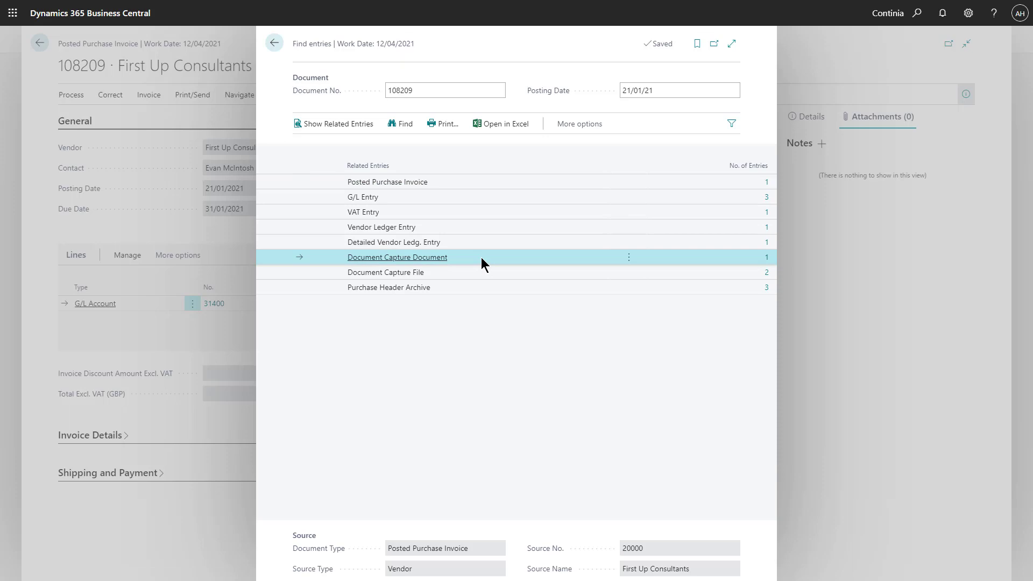